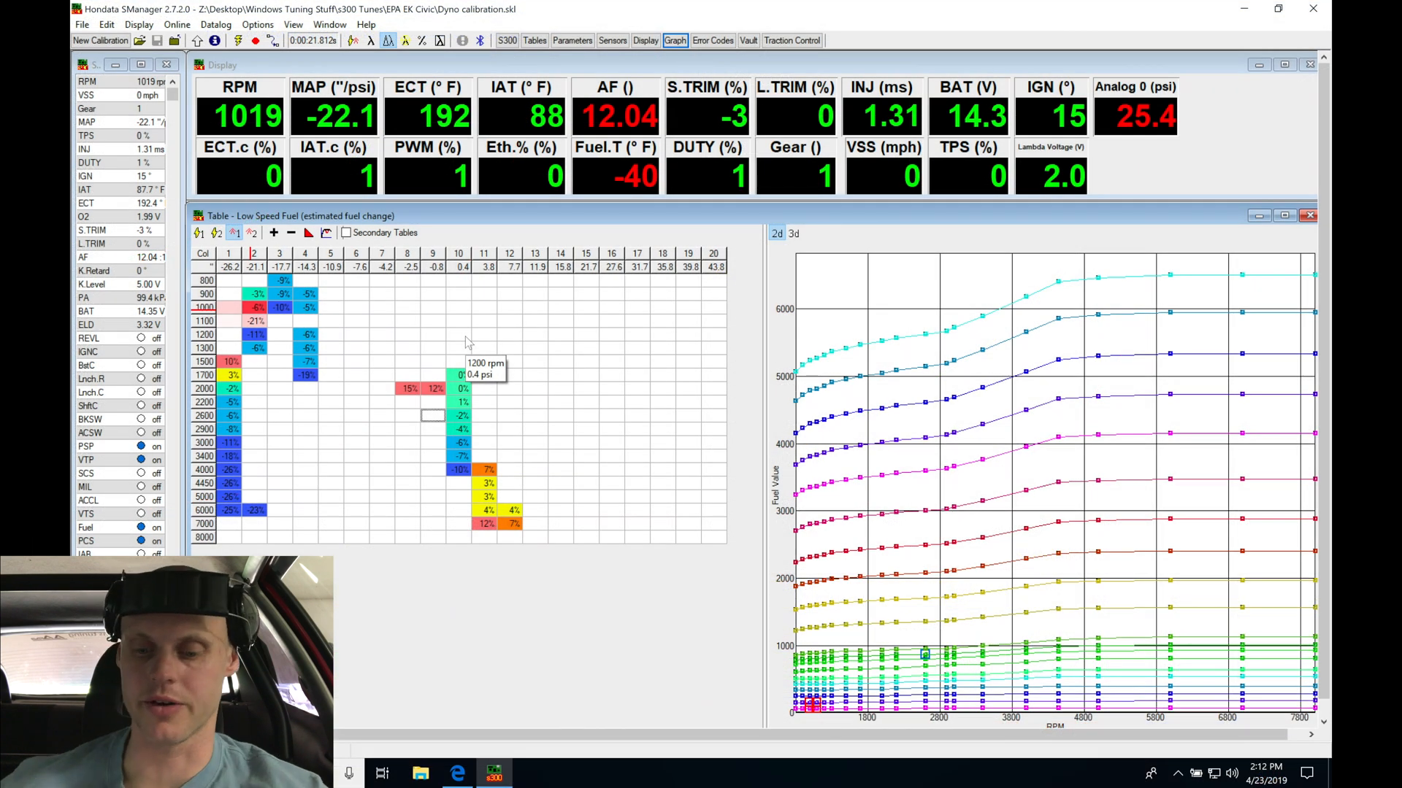
{"action": "mouse_move", "coordinate": [490, 525]}
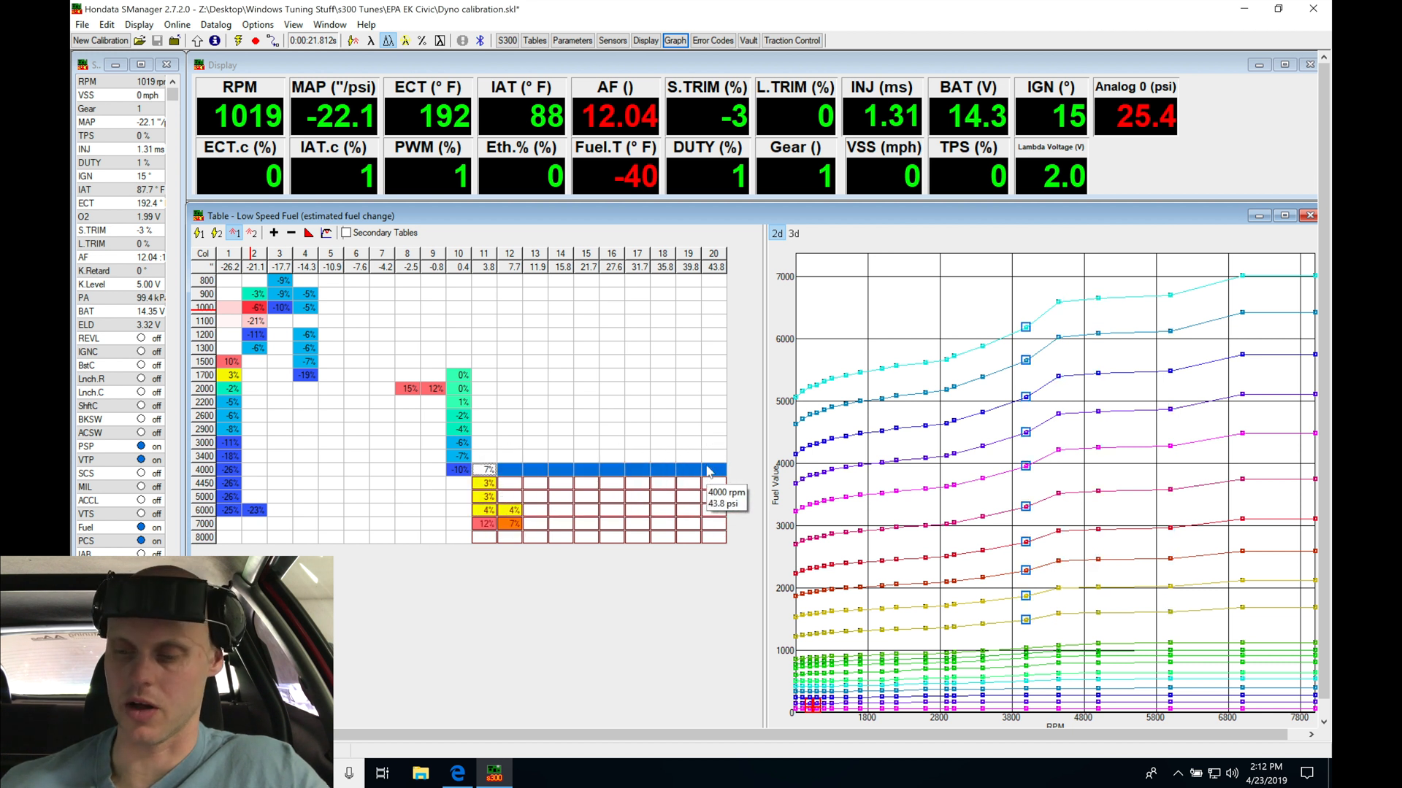
{"action": "mouse_move", "coordinate": [637, 474]}
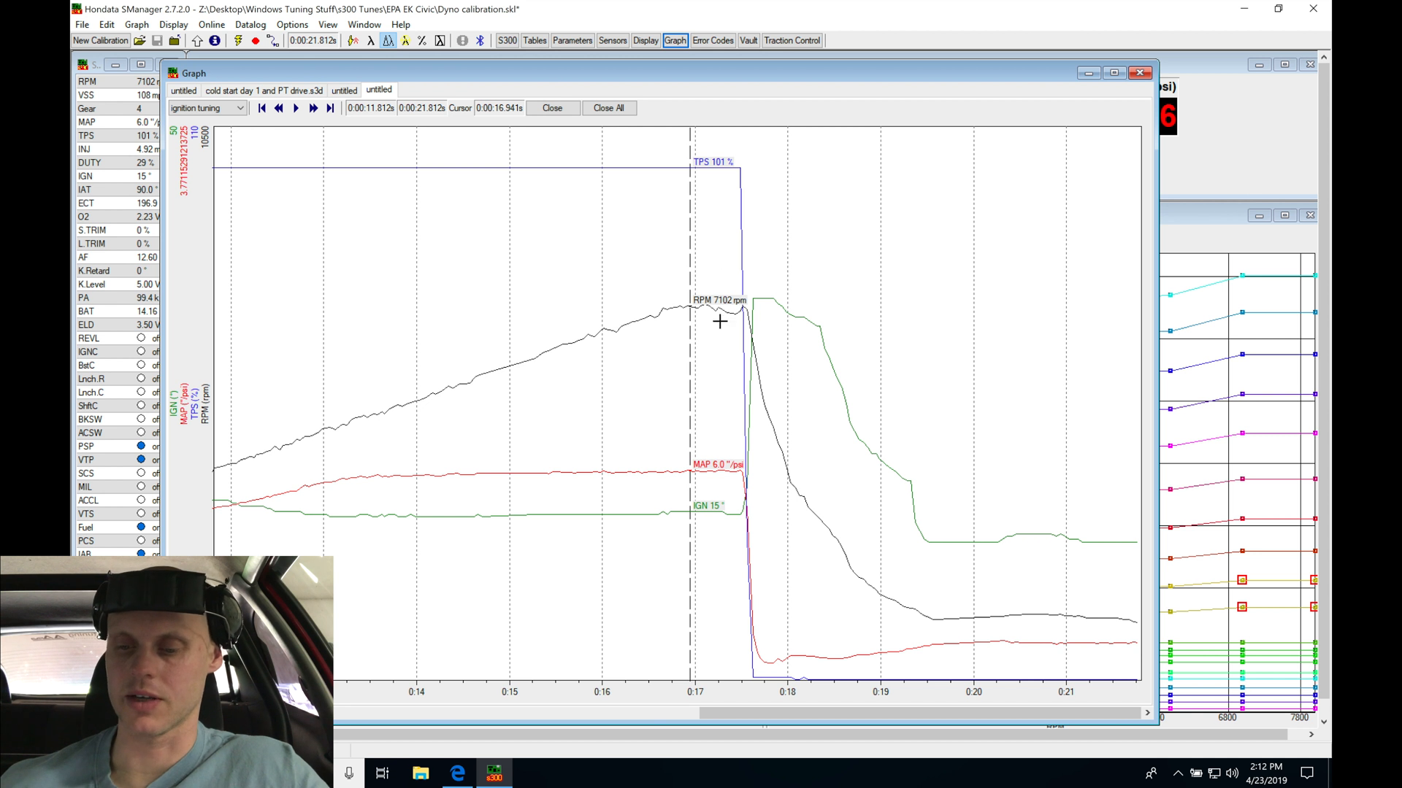
{"action": "mouse_move", "coordinate": [691, 474]}
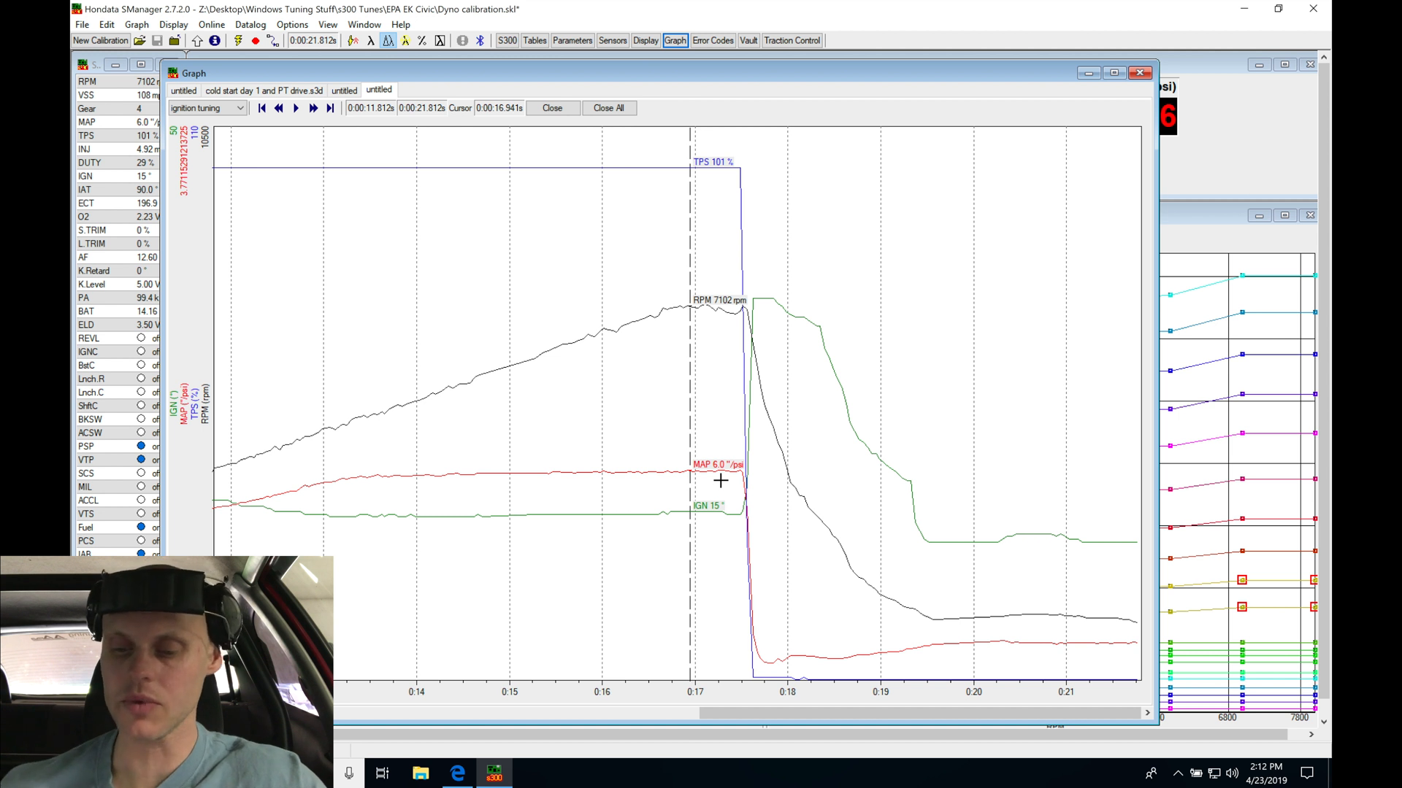
{"action": "mouse_move", "coordinate": [711, 522]}
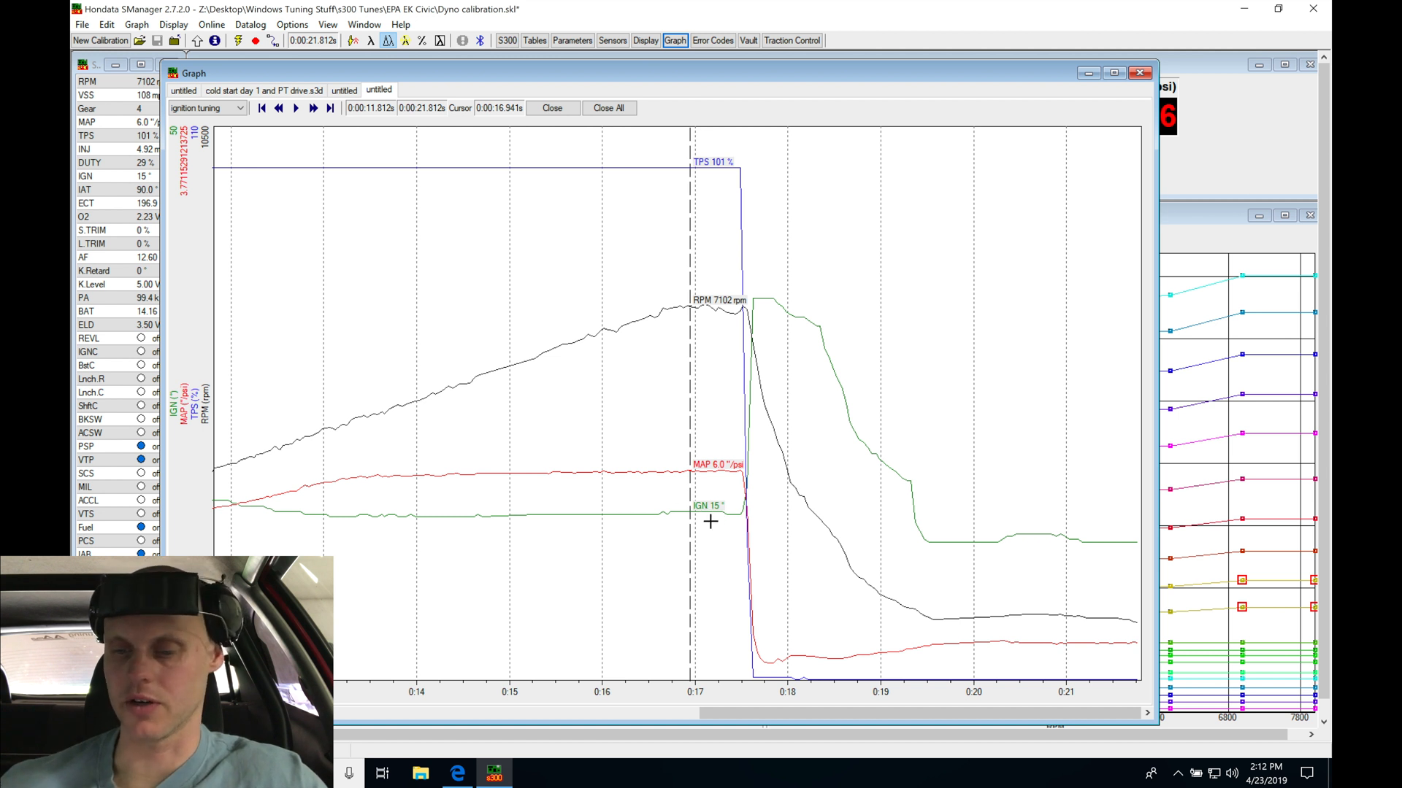
Switch the datalog graph to the fuel tuning view showing air-fuel, duty and injector traces
{"action": "left_click", "coordinate": [206, 107]}
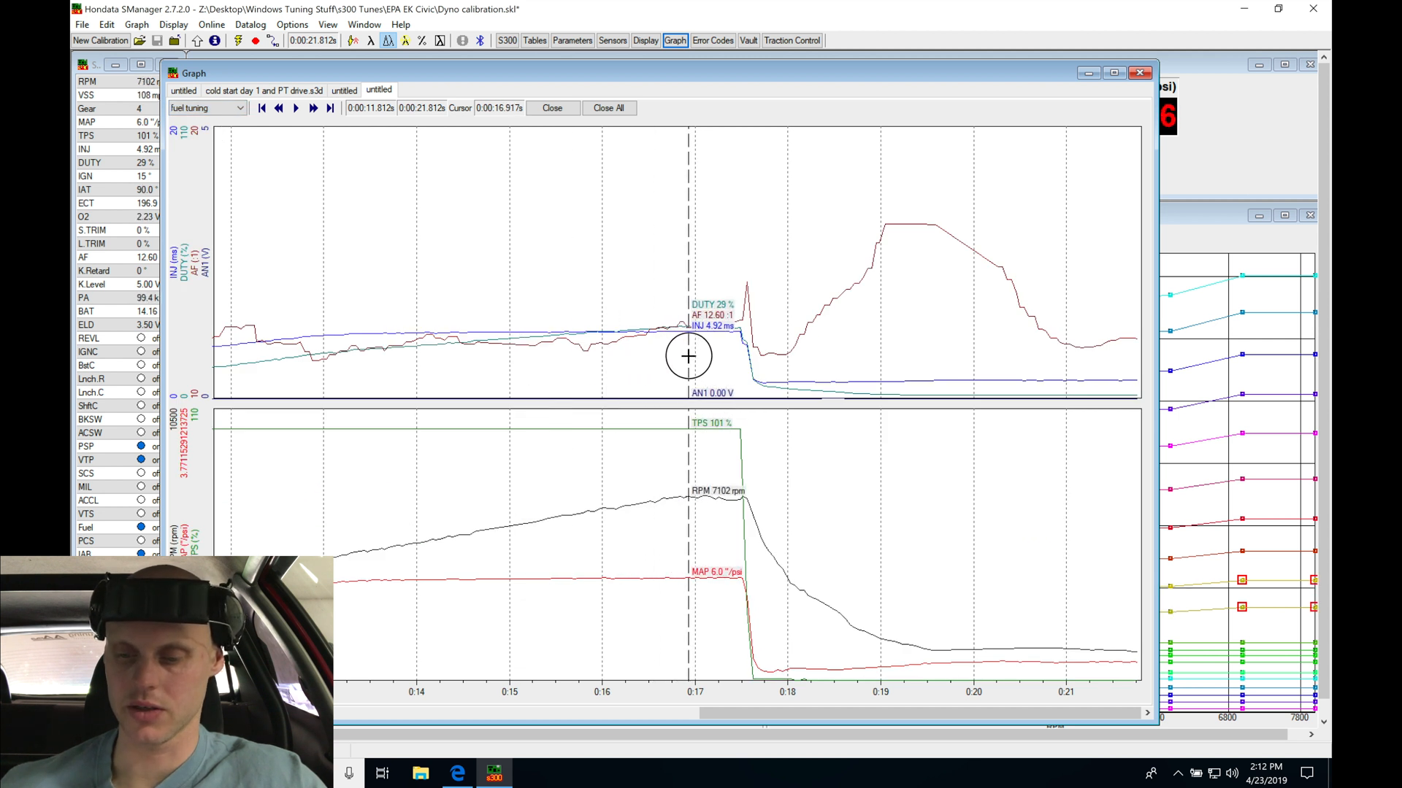
{"action": "mouse_move", "coordinate": [715, 349]}
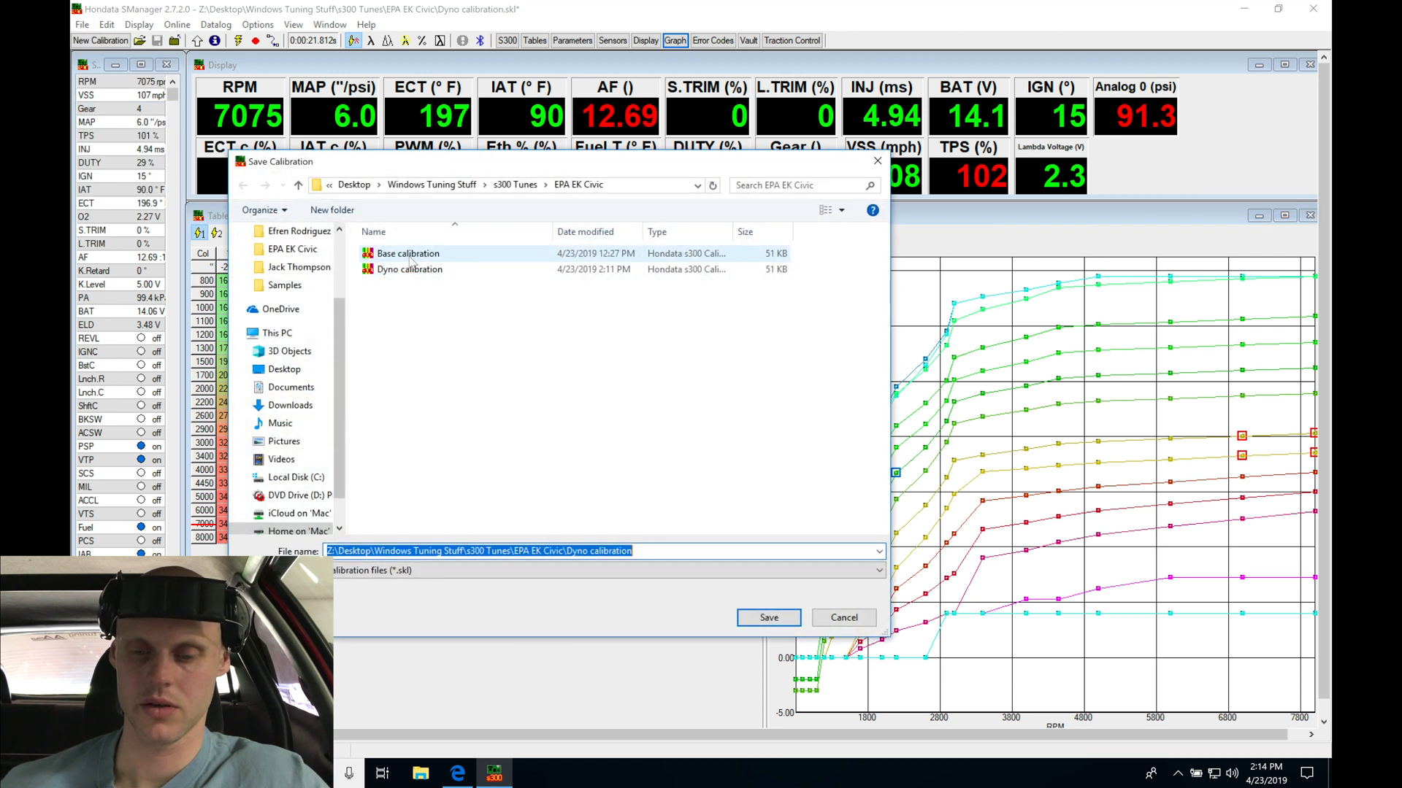
Save the calibration under the Dyno calibration file name
{"action": "left_click", "coordinate": [767, 617]}
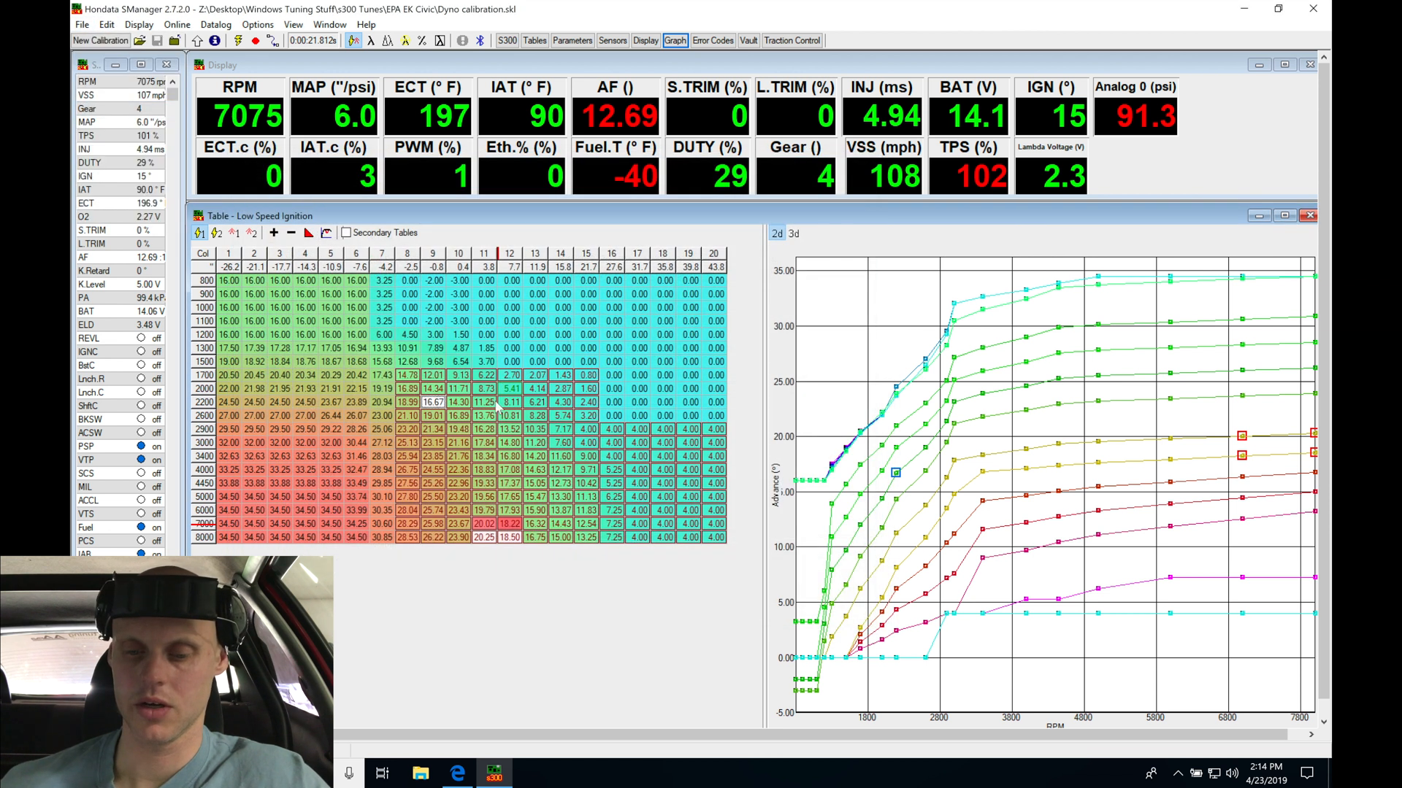